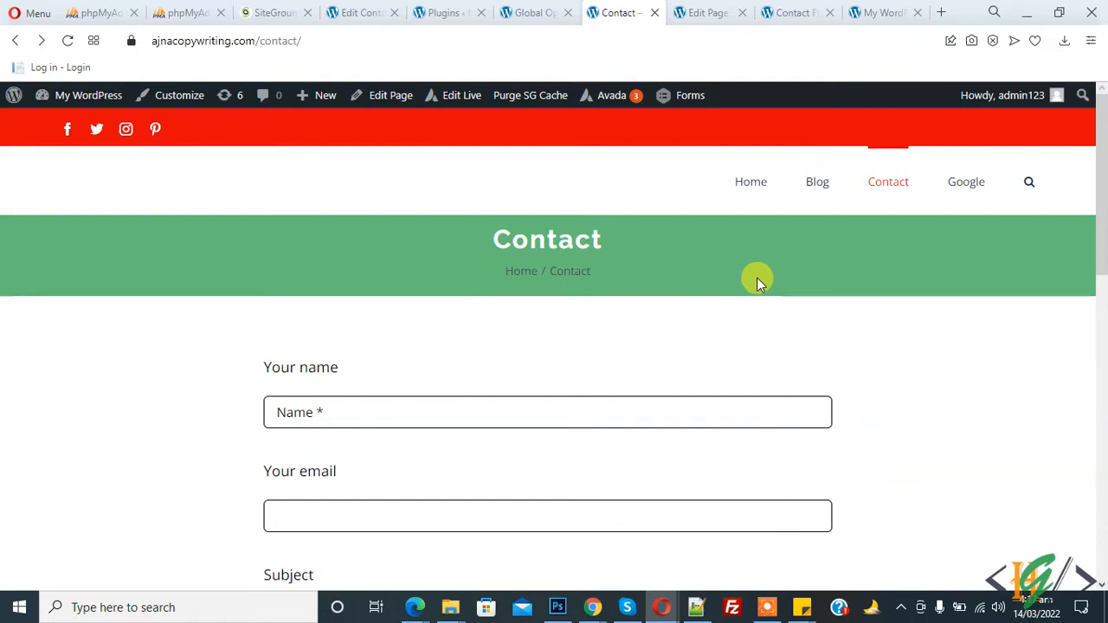
From the Contact page heading, switch to Global Options and select the Page Title Bar section.
double_click(547, 239)
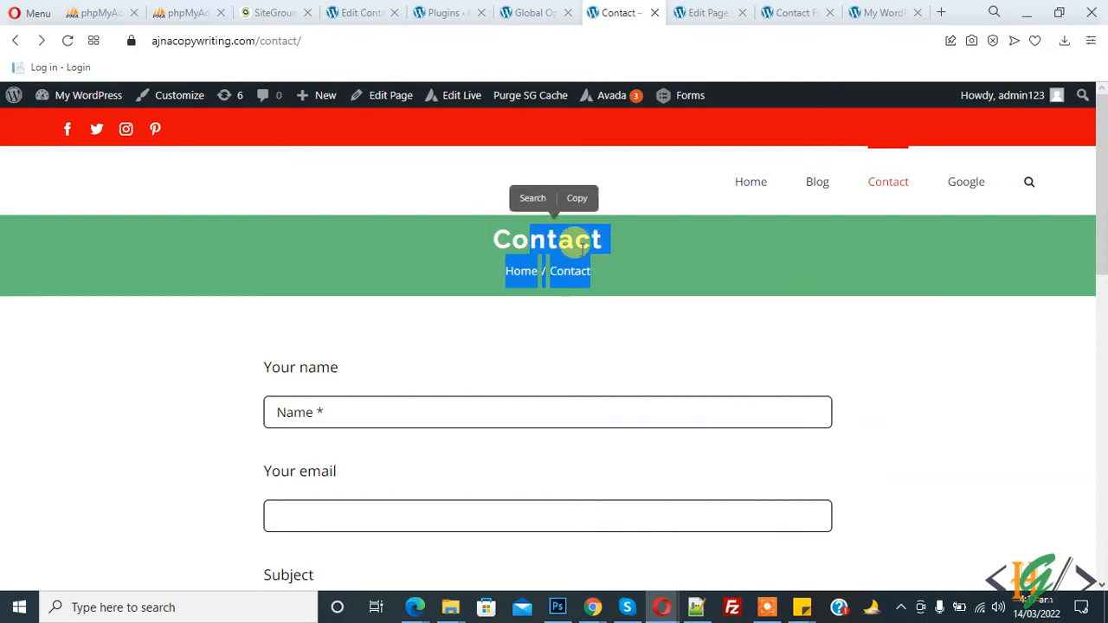
mouse_move(537, 12)
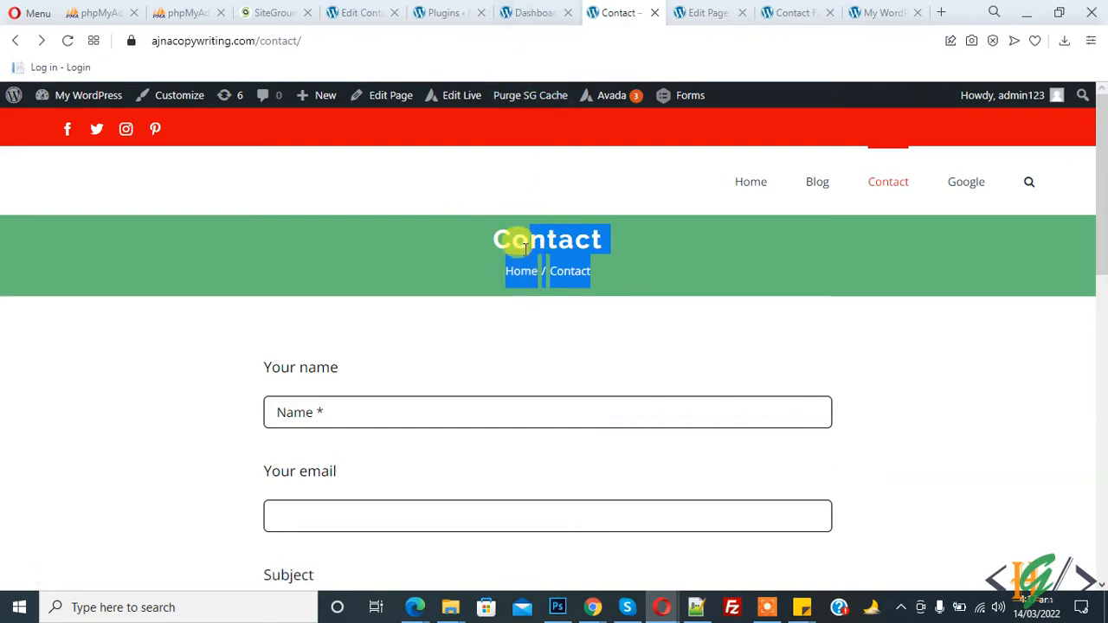
mouse_move(575, 301)
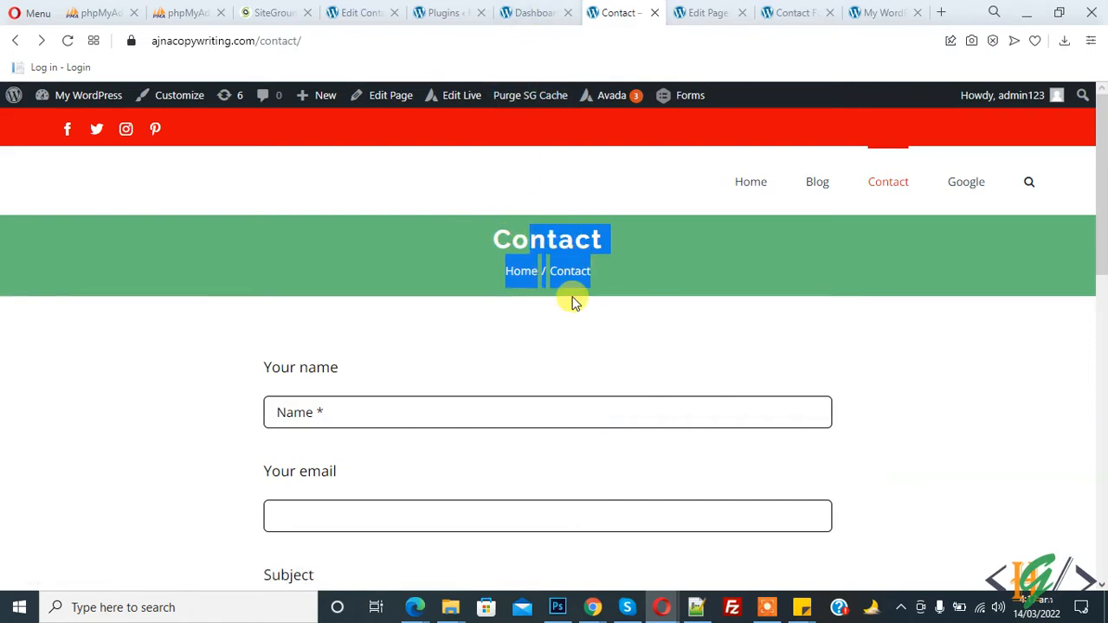
click(535, 12)
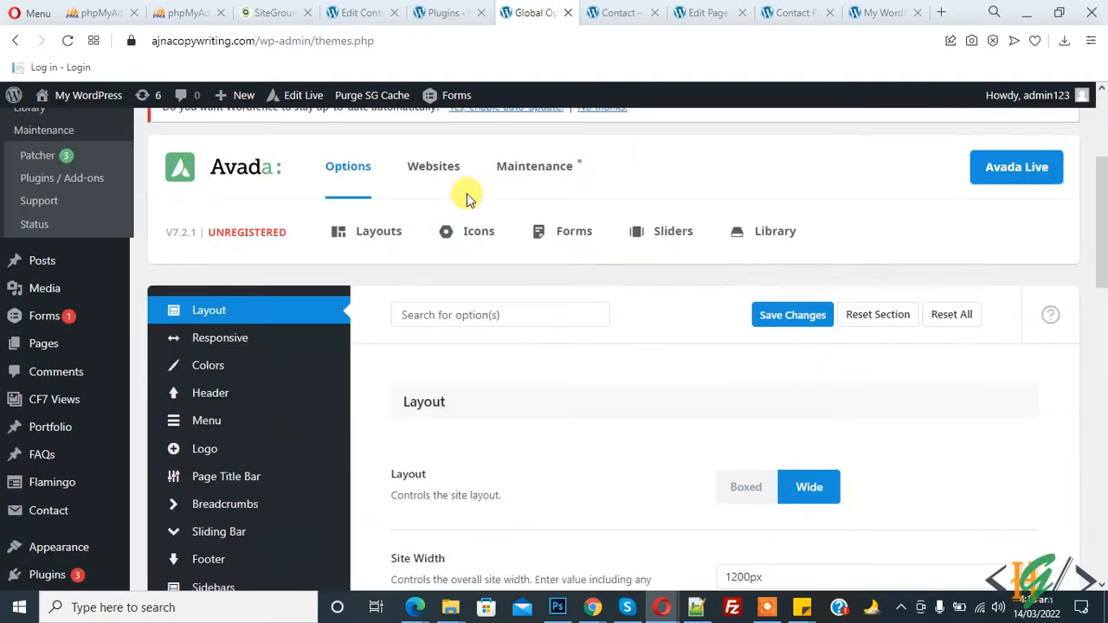
scroll(down, 3)
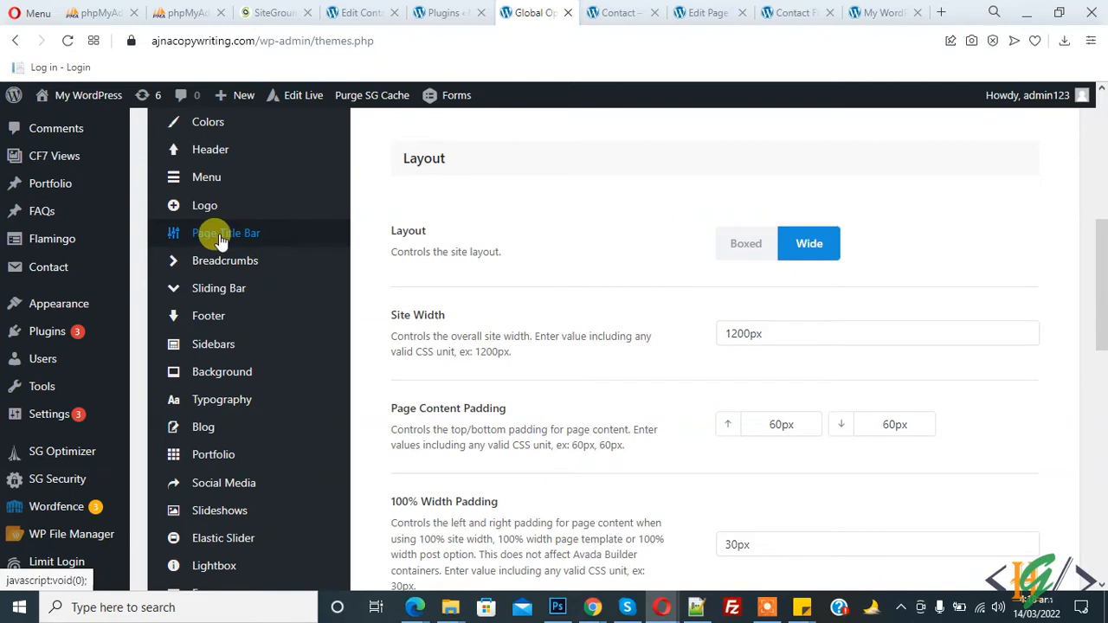
click(225, 233)
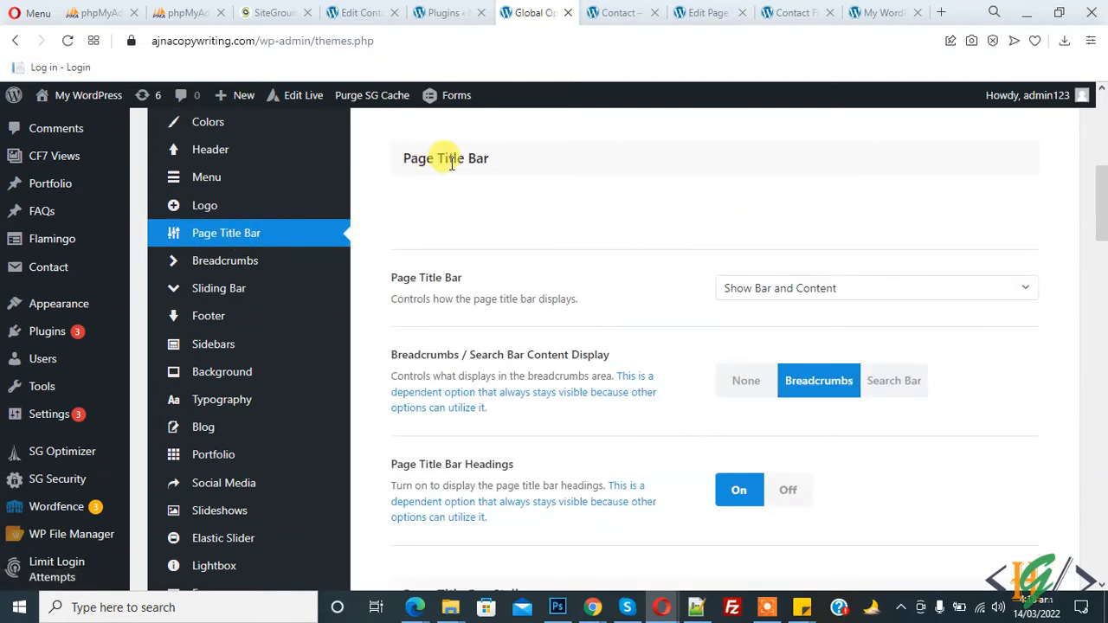
double_click(447, 160)
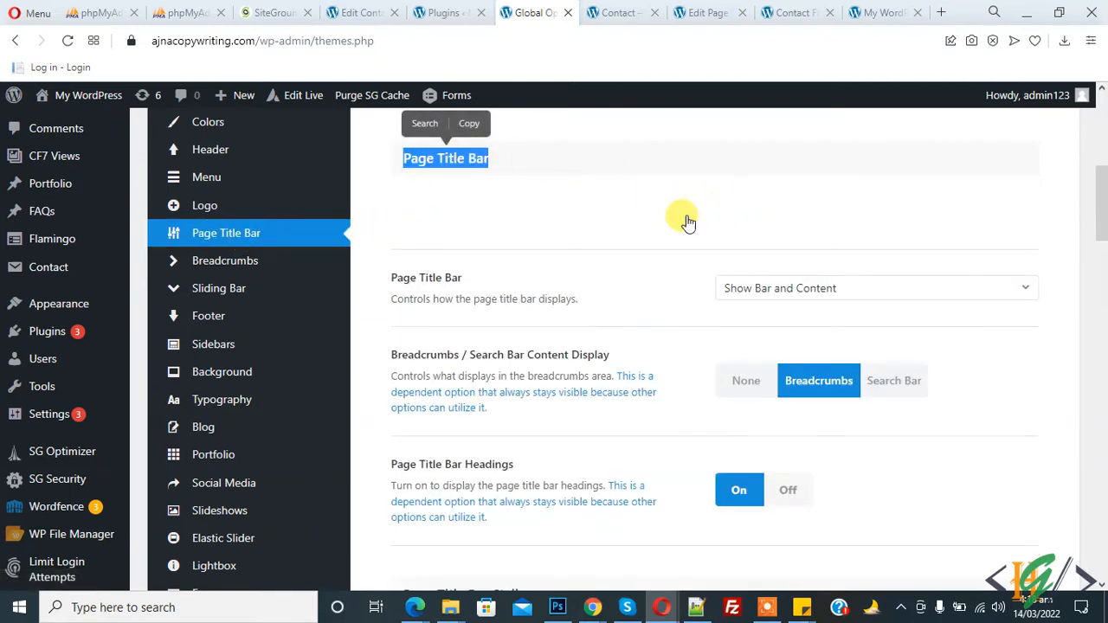
Compare the live Contact page with the Page Title Bar display settings (bar, content, breadcrumbs, headings on).
scroll(down, 3)
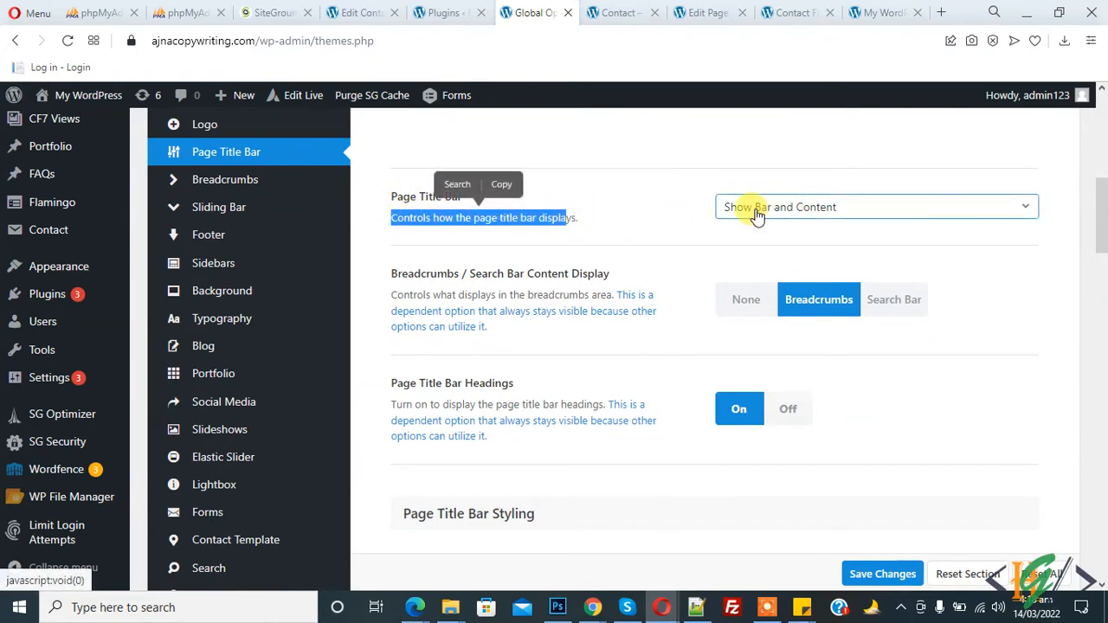
click(617, 12)
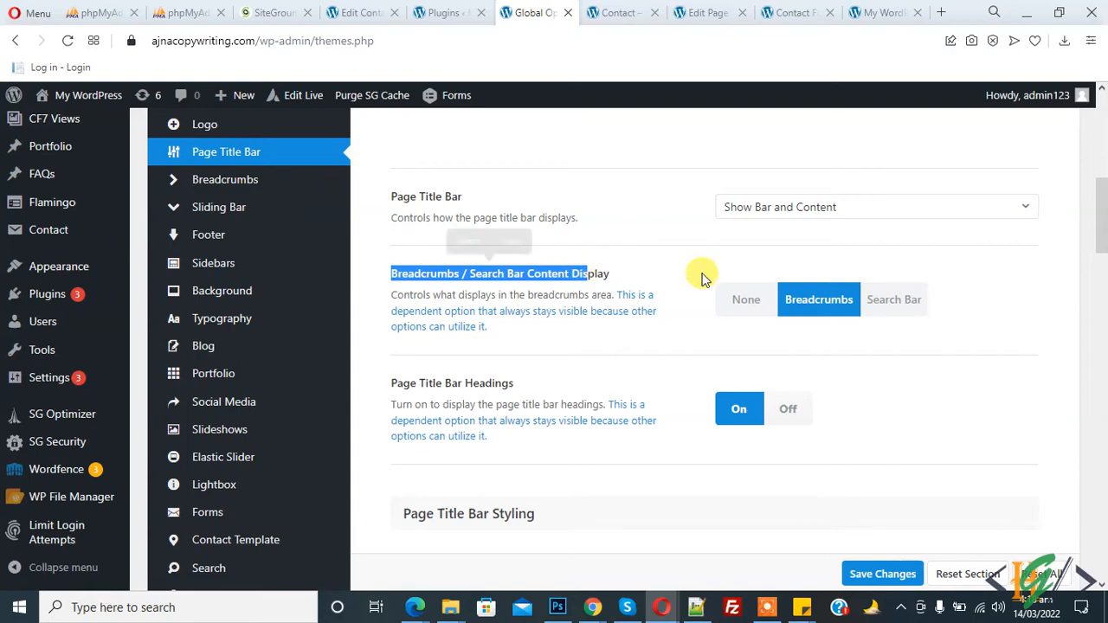
click(617, 12)
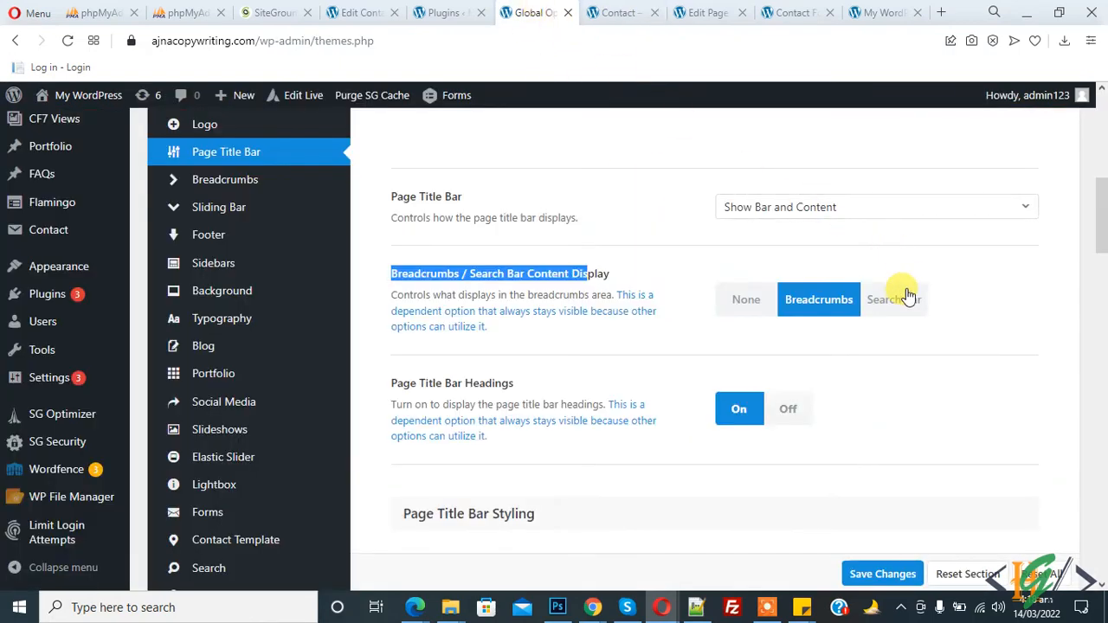
mouse_move(900, 309)
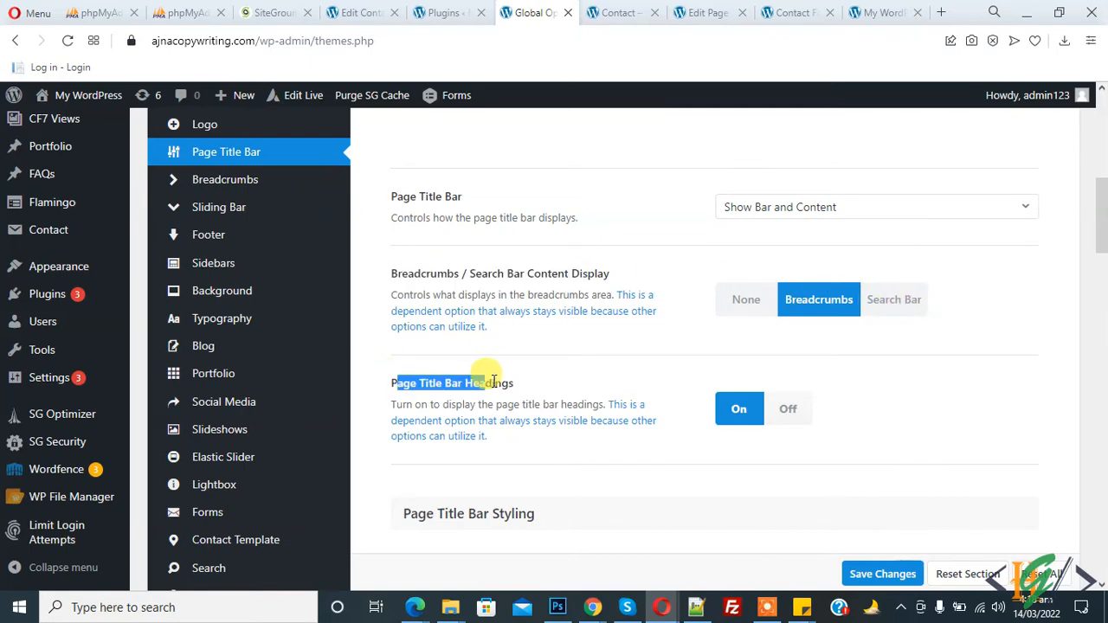
click(620, 12)
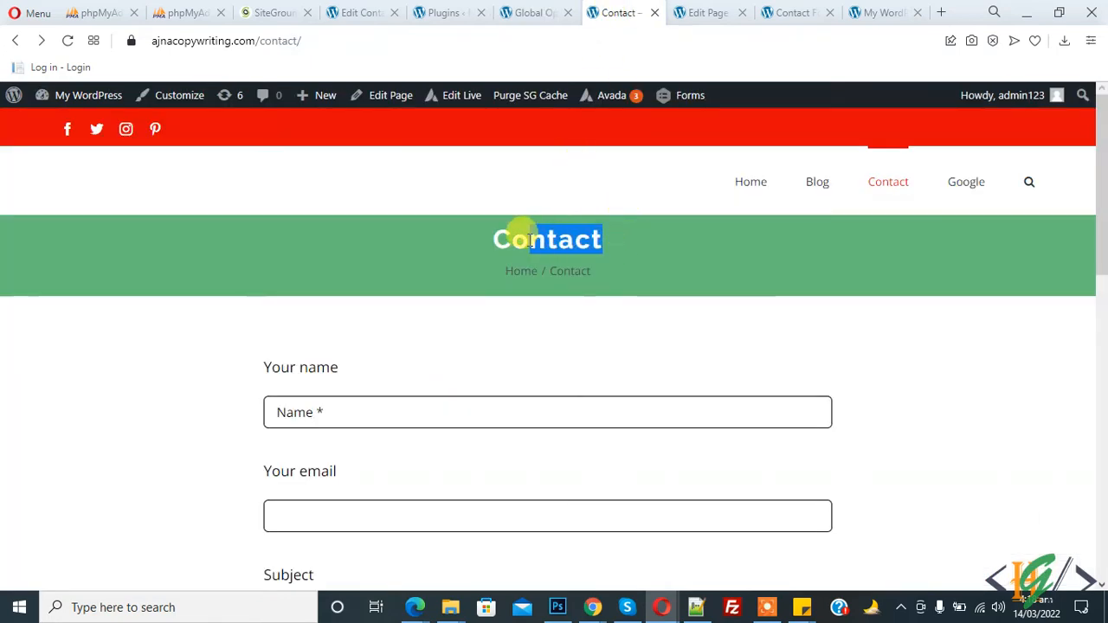
click(535, 12)
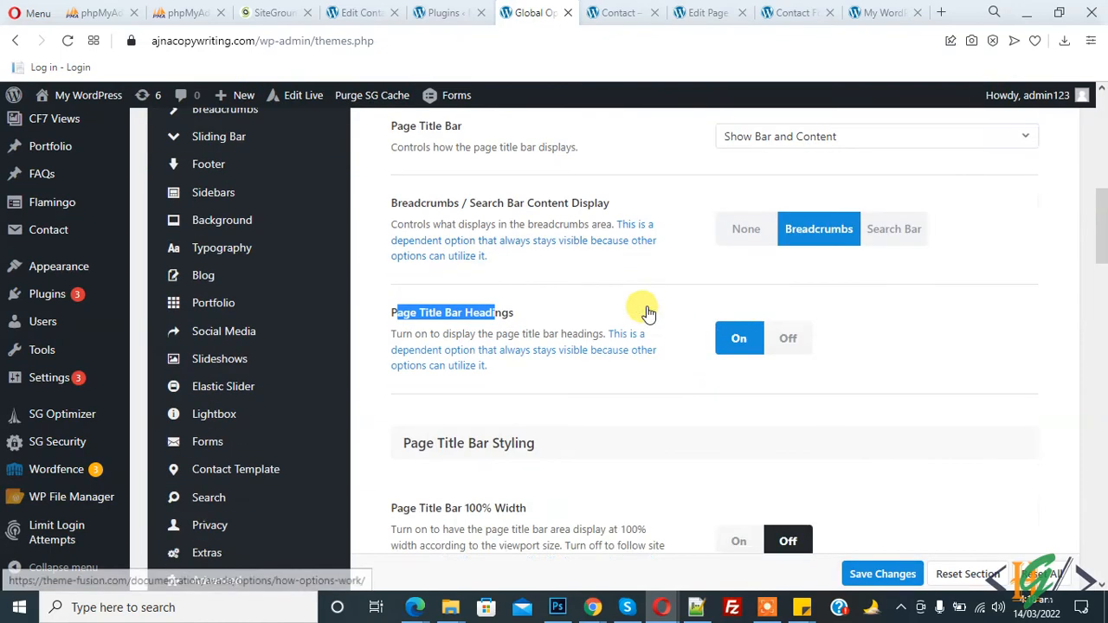
In Page Title Bar Styling, change the Mobile Height from 240px to 100px.
scroll(down, 3)
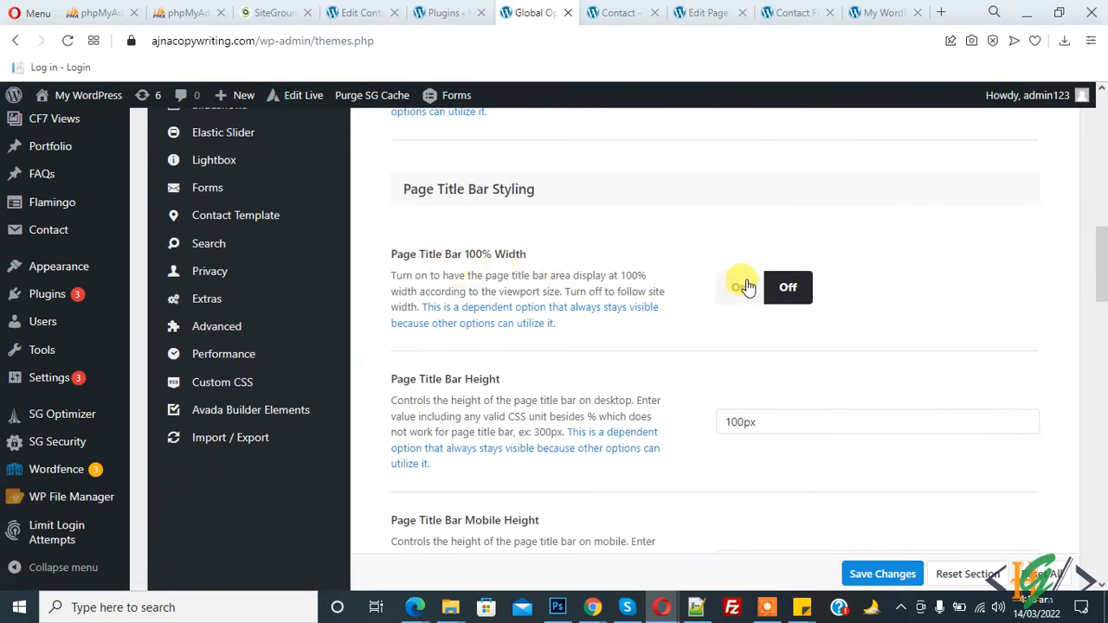
scroll(down, 3)
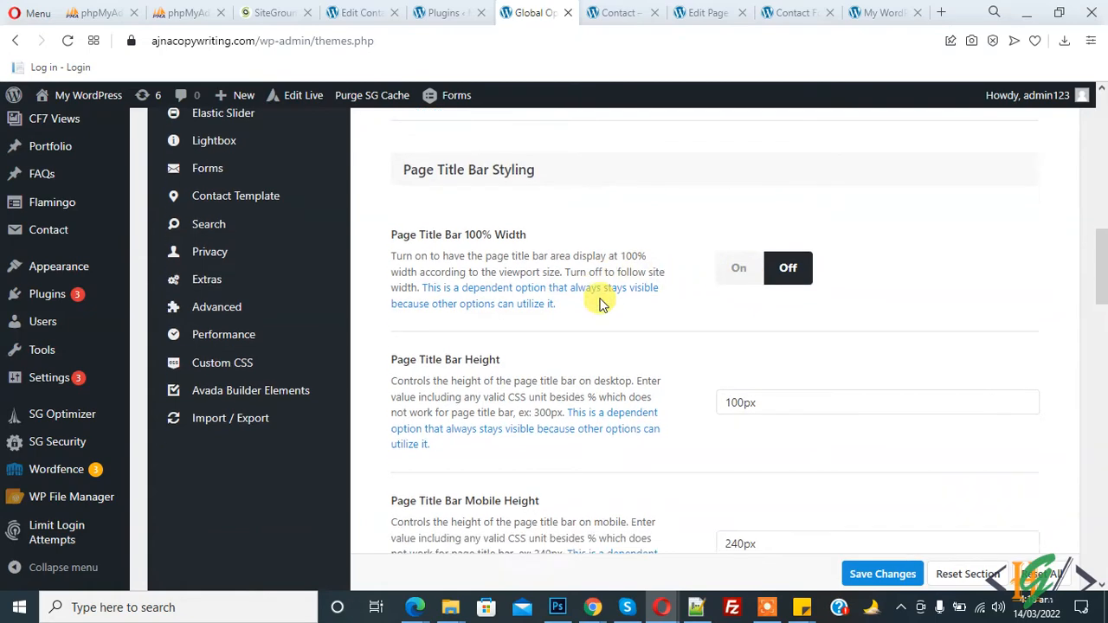
scroll(down, 3)
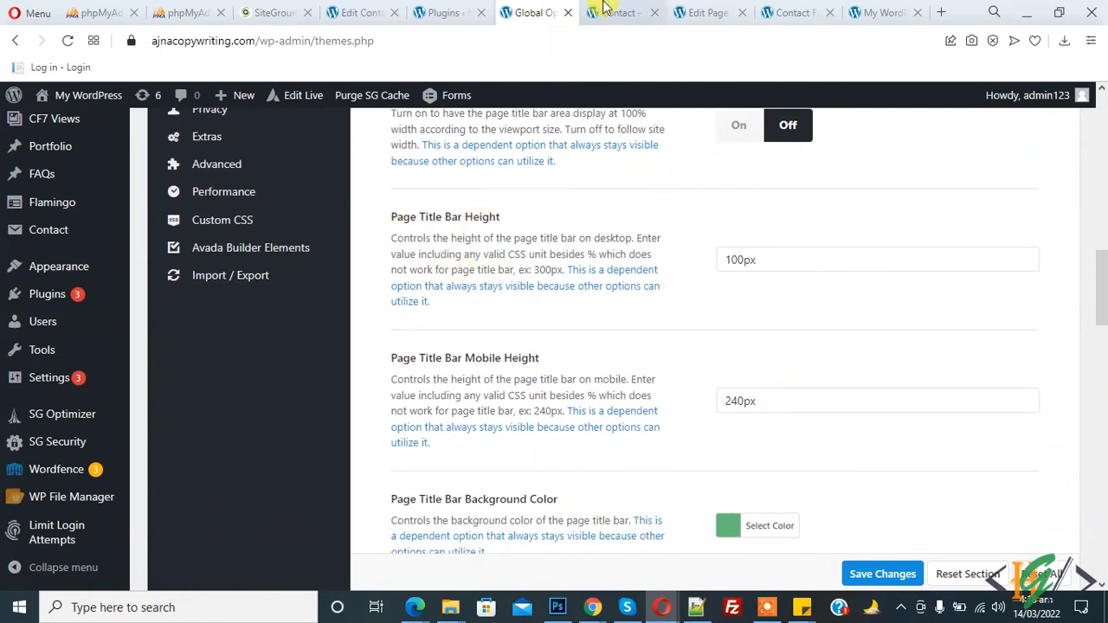
mouse_move(661, 225)
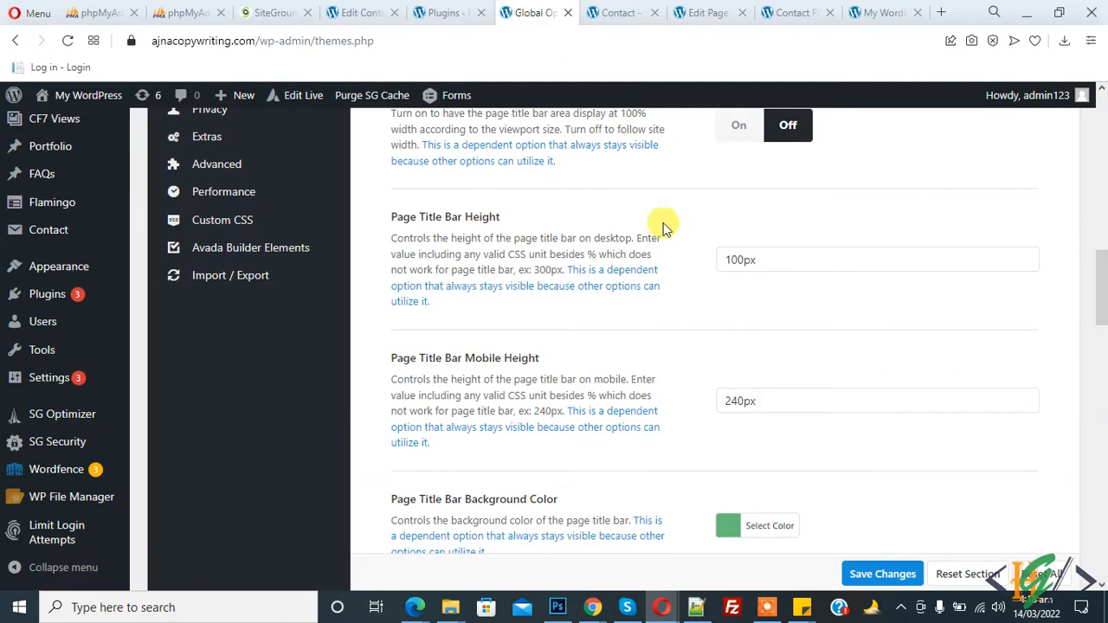
click(876, 260)
text(100)
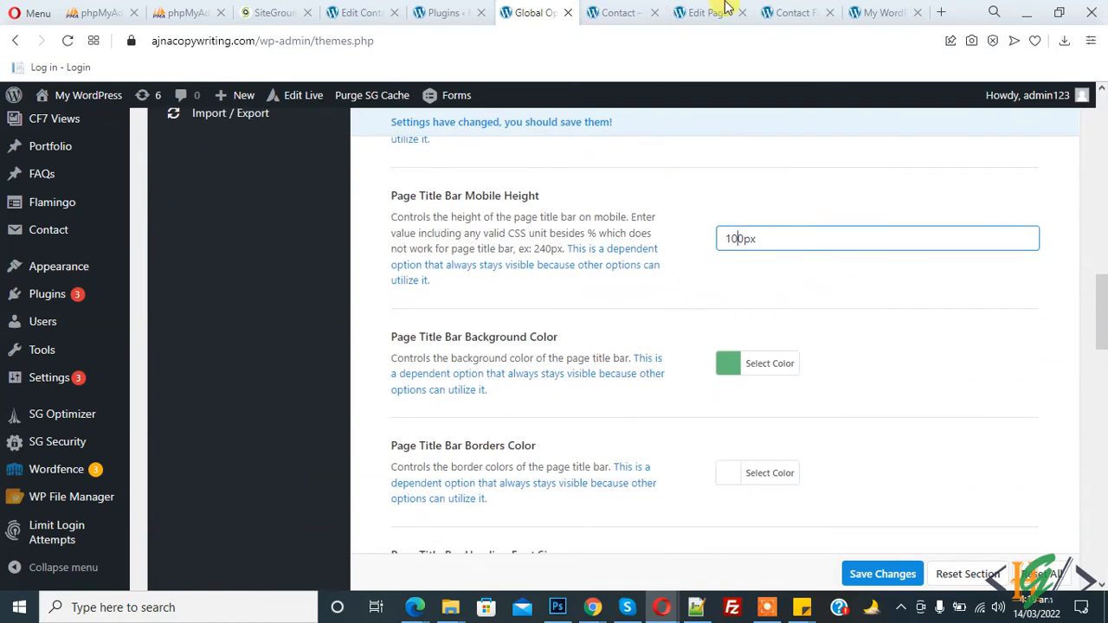
click(768, 364)
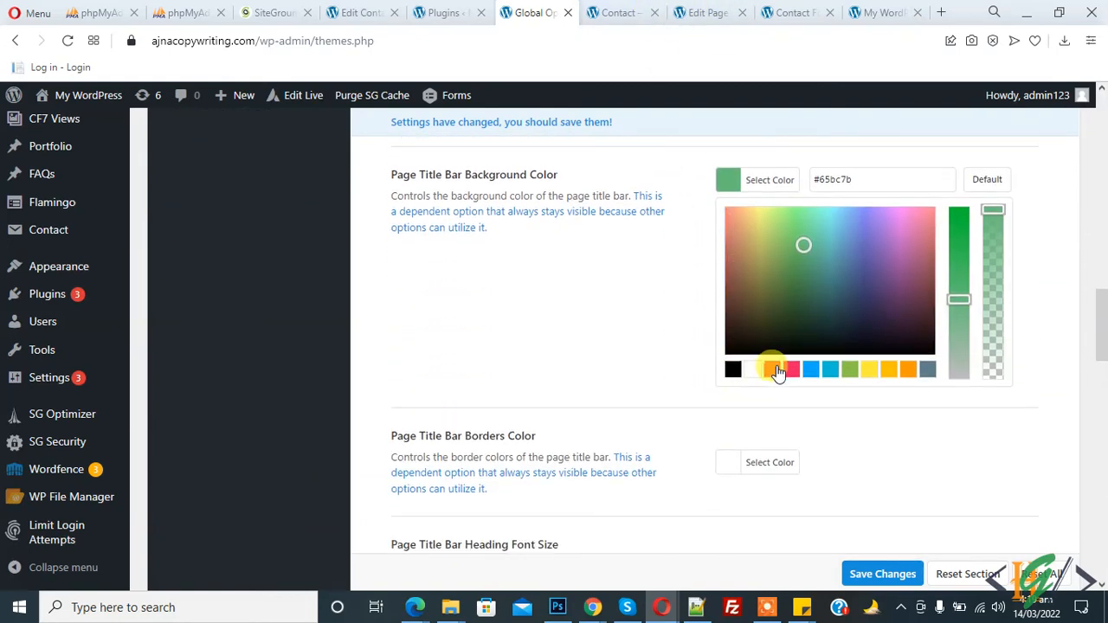
click(773, 370)
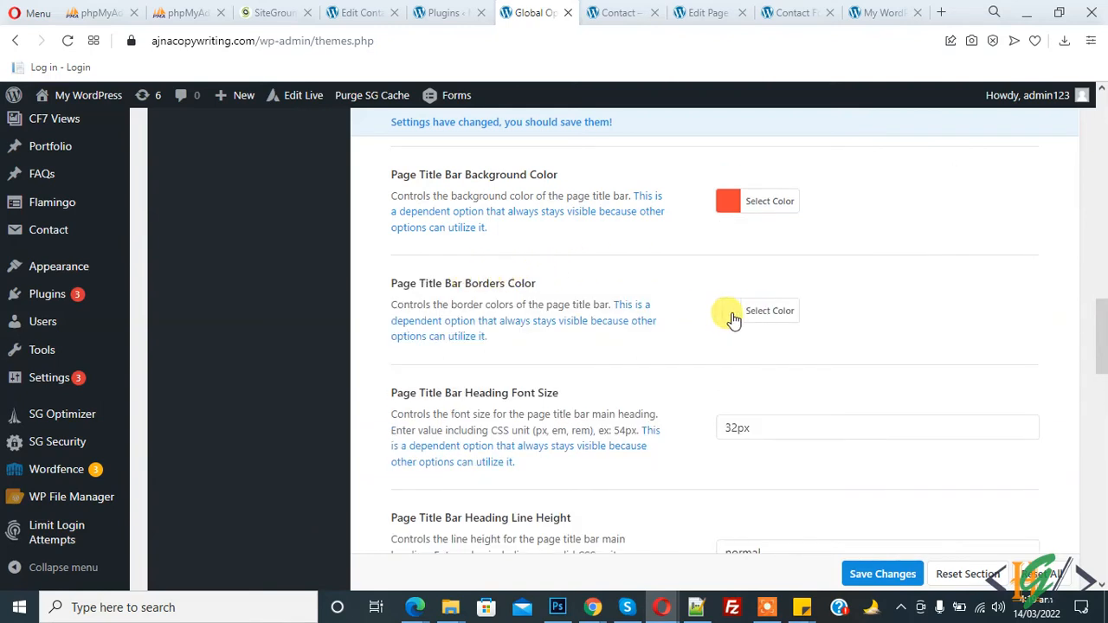
scroll(down, 3)
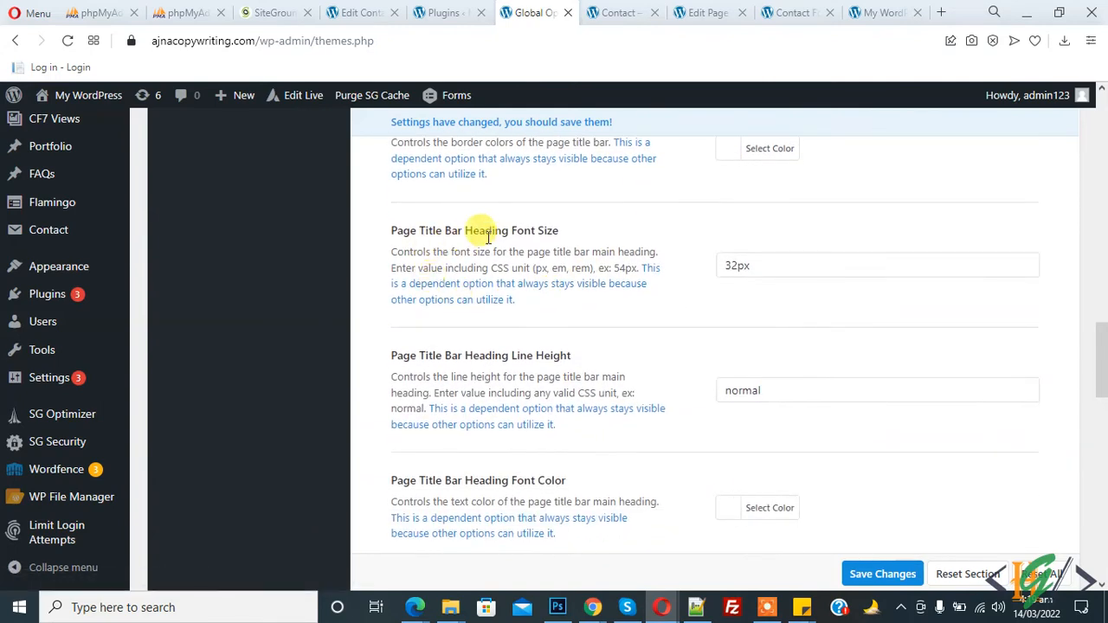
click(617, 12)
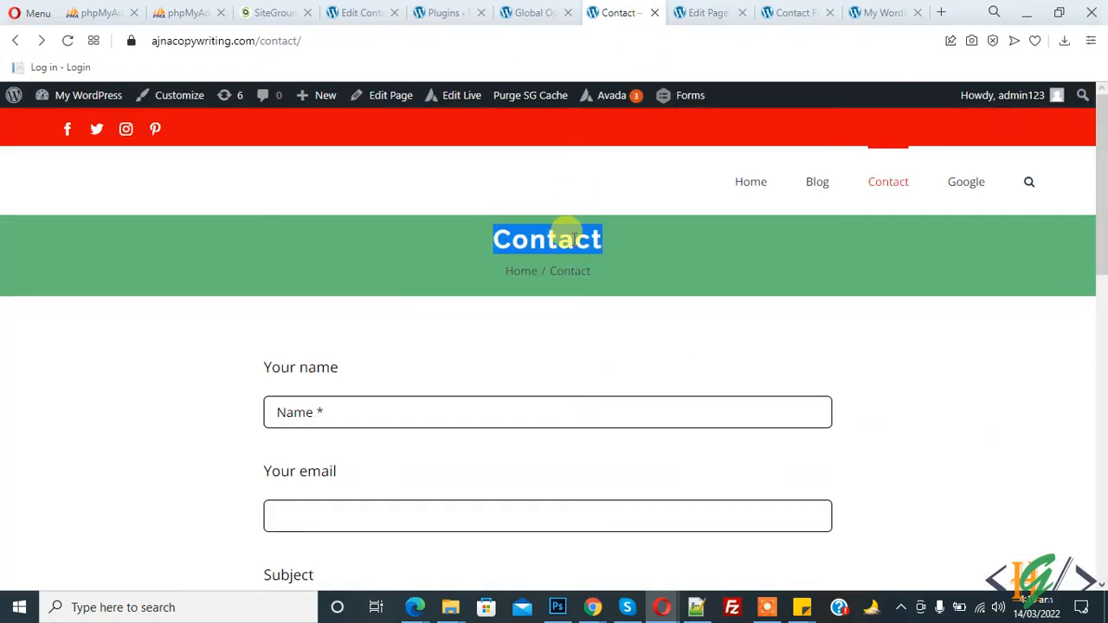
click(536, 12)
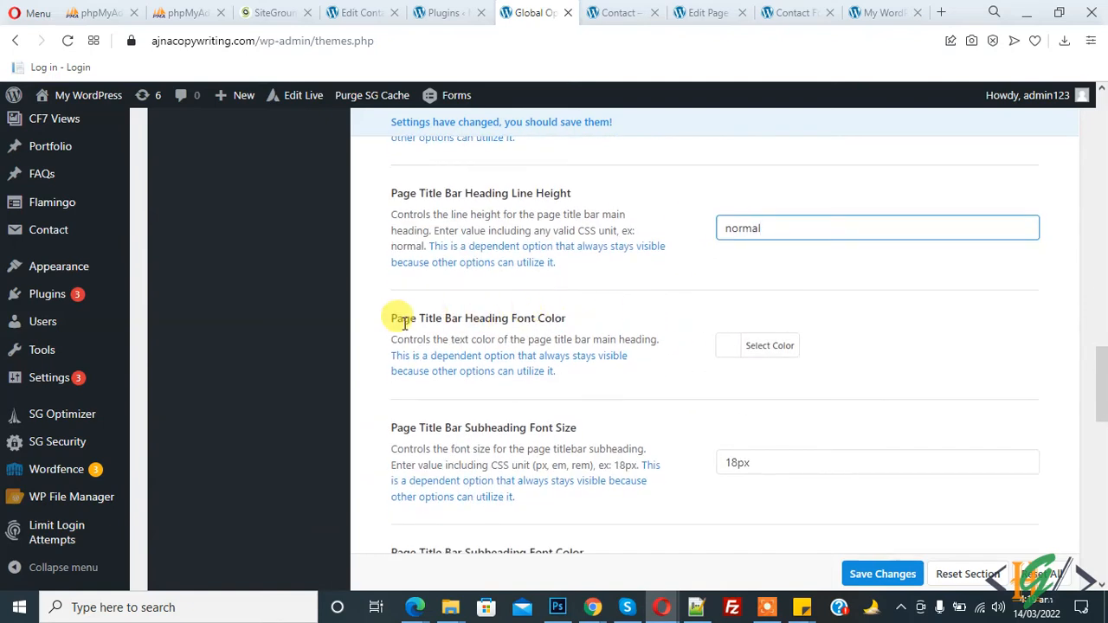
click(769, 347)
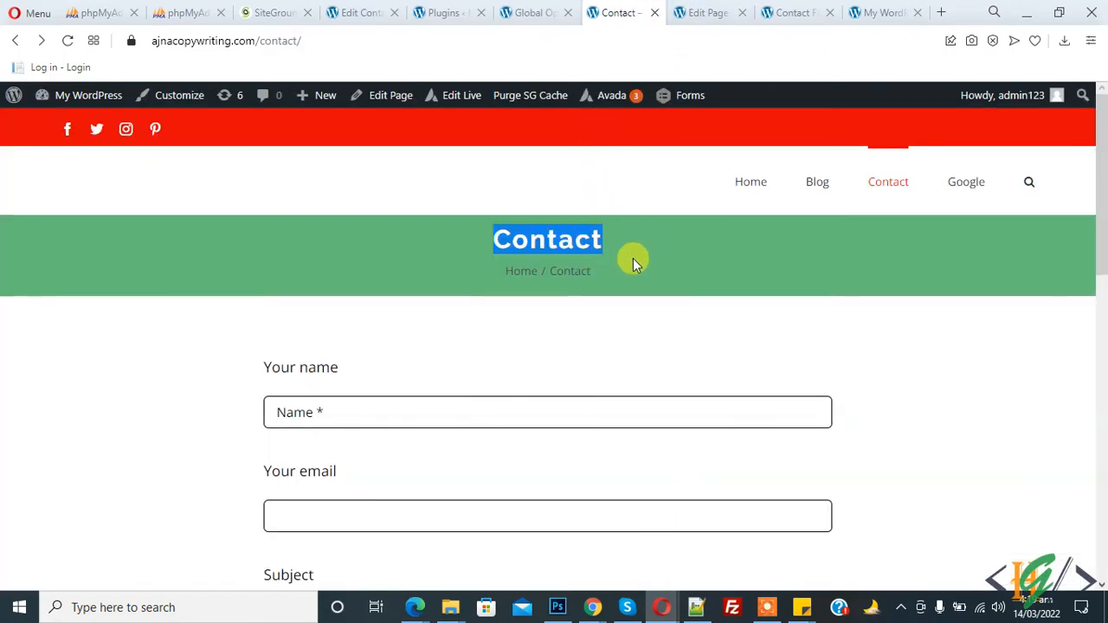
click(537, 12)
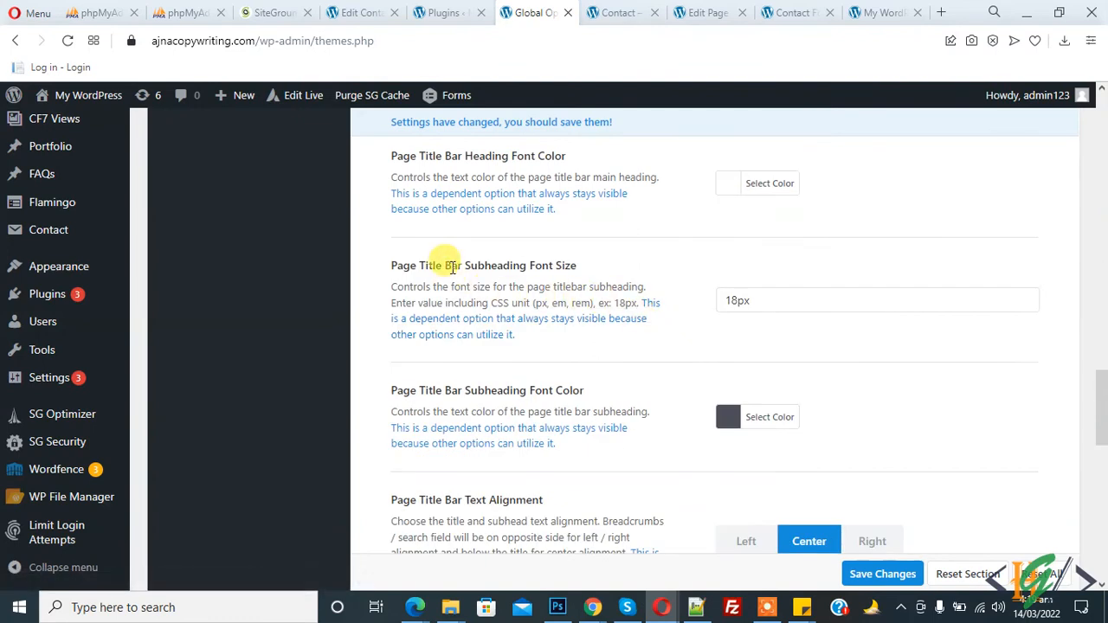
mouse_move(644, 362)
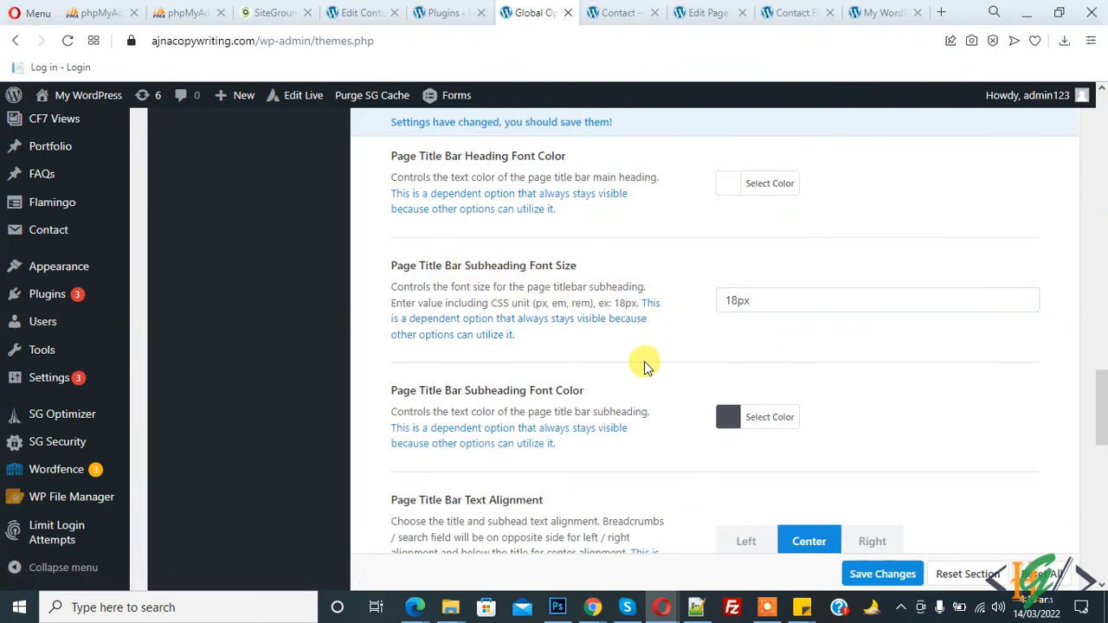
scroll(down, 3)
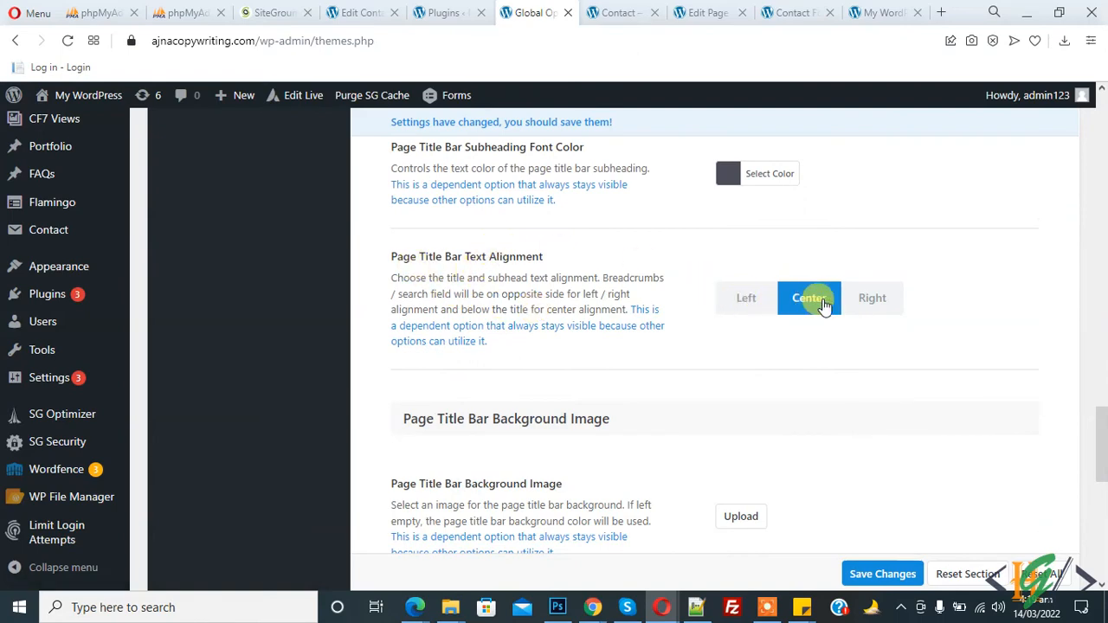
Check the live Contact page title bar against the settings before adjusting the background effects.
click(617, 12)
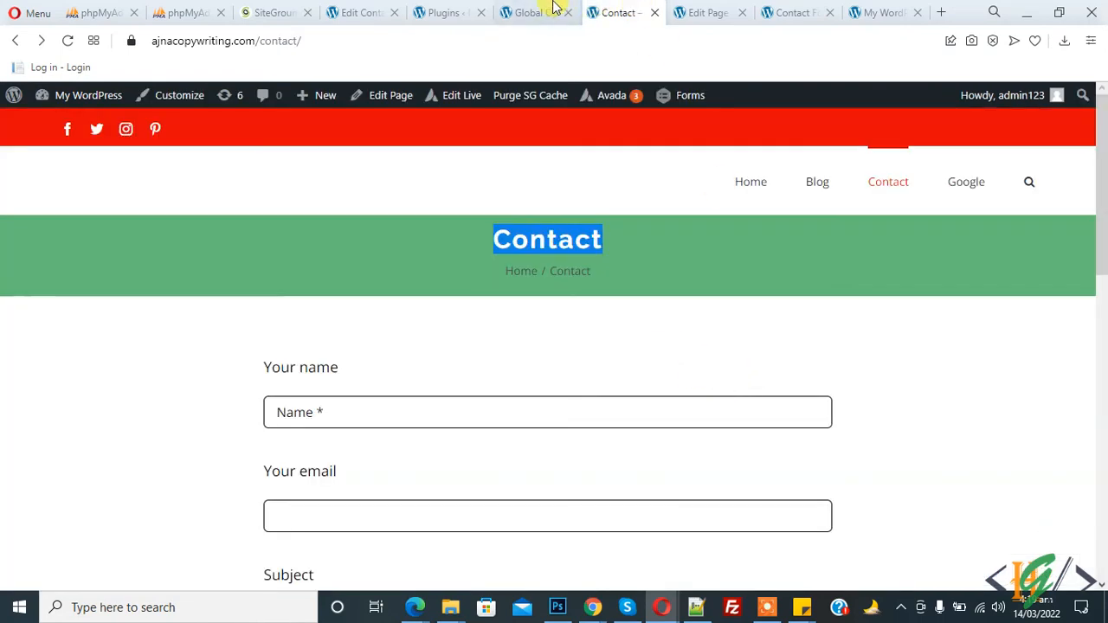
click(535, 12)
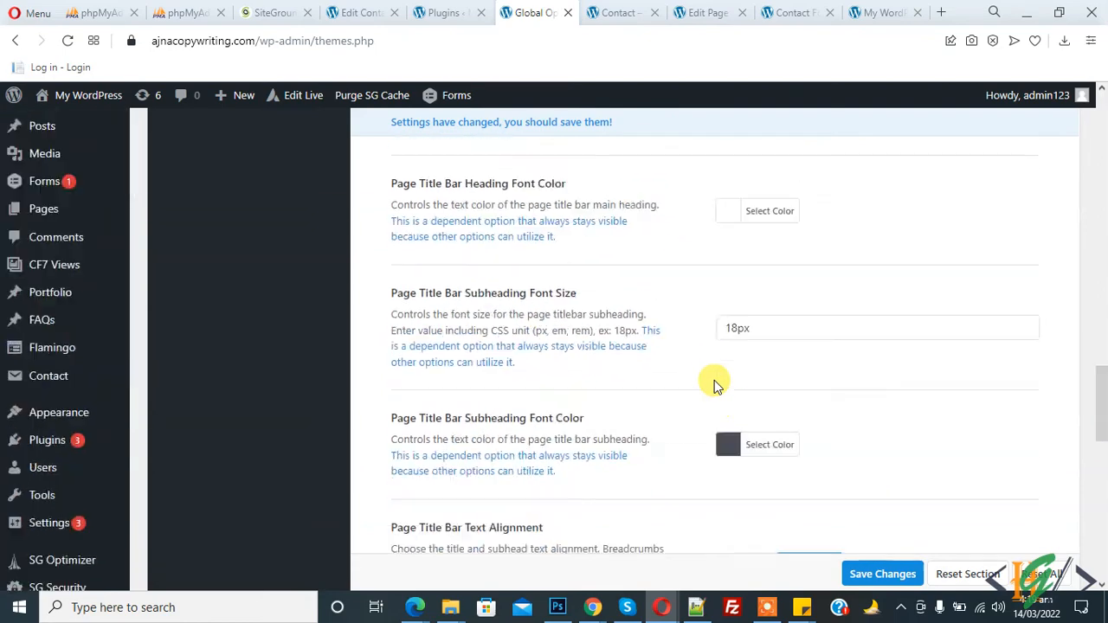
scroll(down, 3)
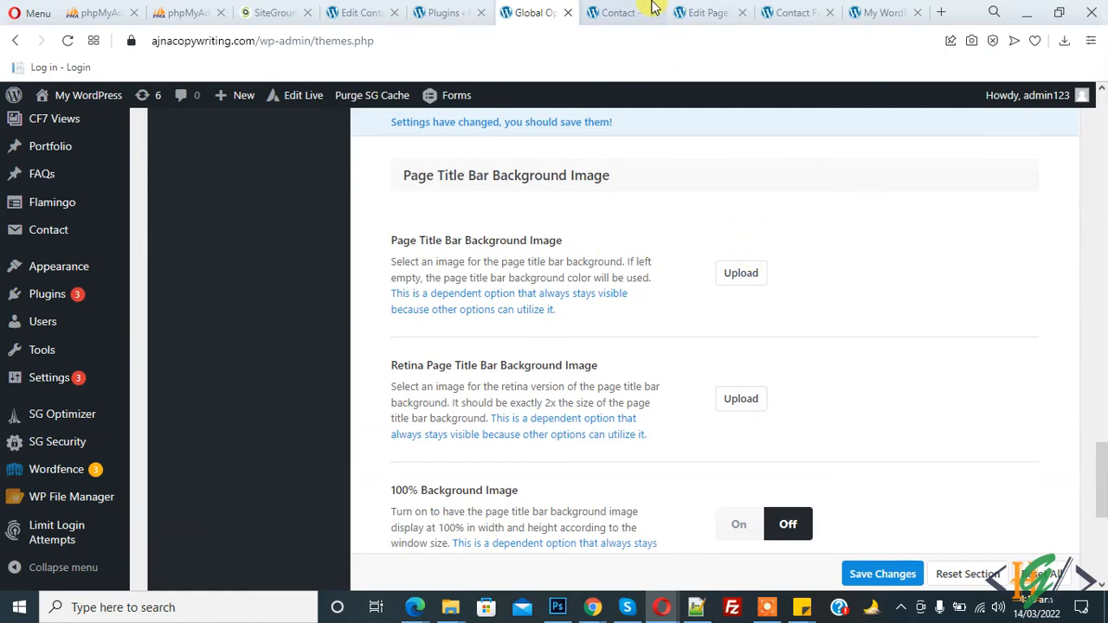
click(620, 12)
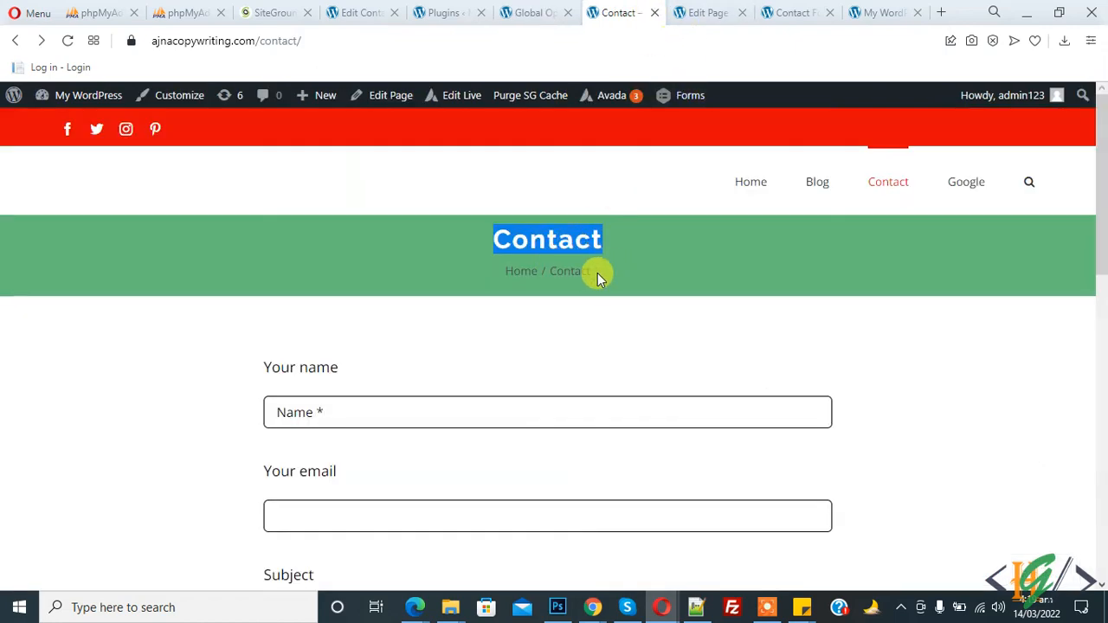
click(534, 12)
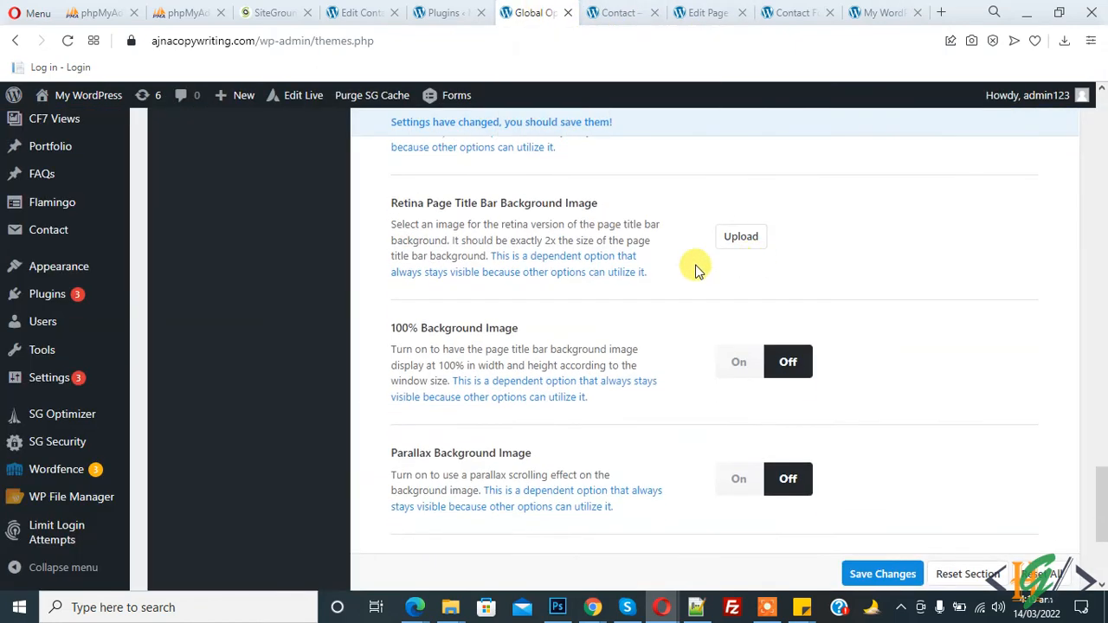
mouse_move(708, 362)
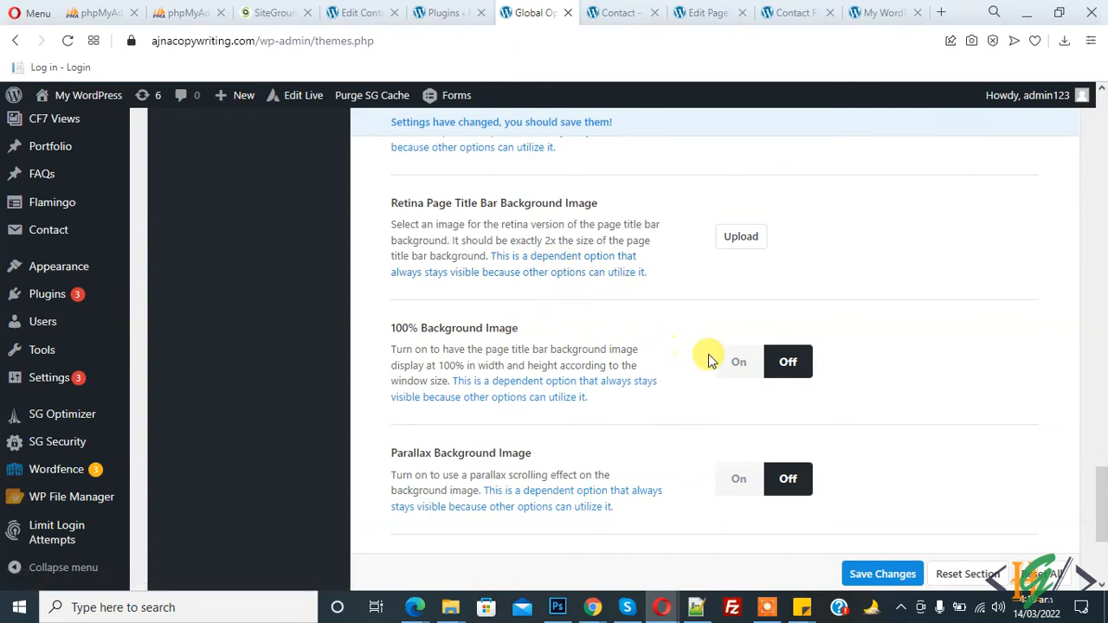
Switch Parallax Background Image and Fading Animation to On and save the changes.
scroll(down, 3)
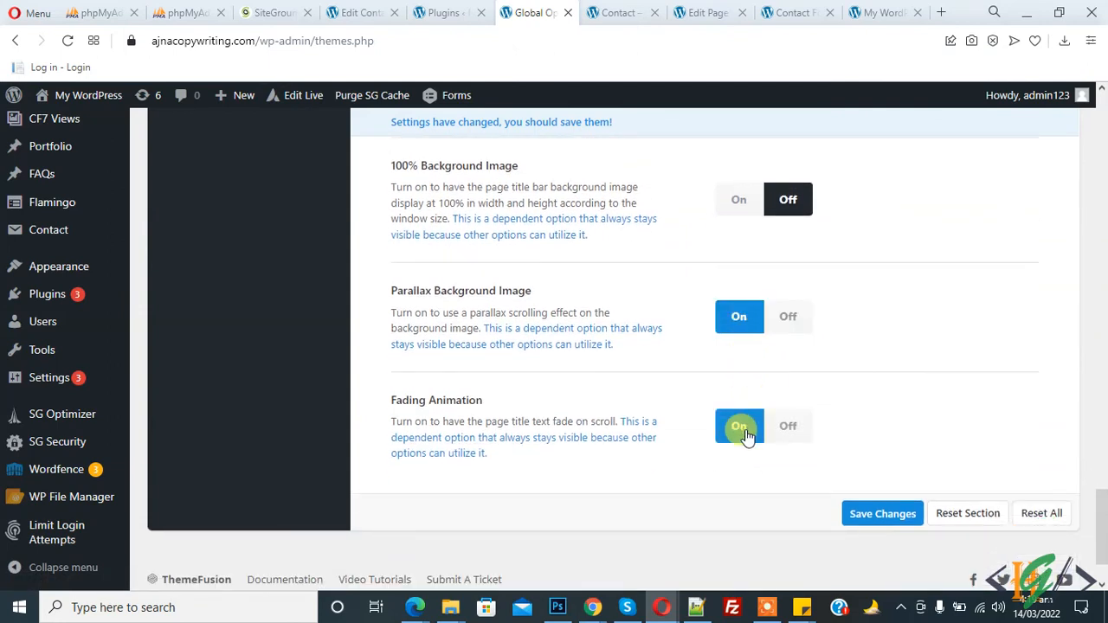
click(881, 513)
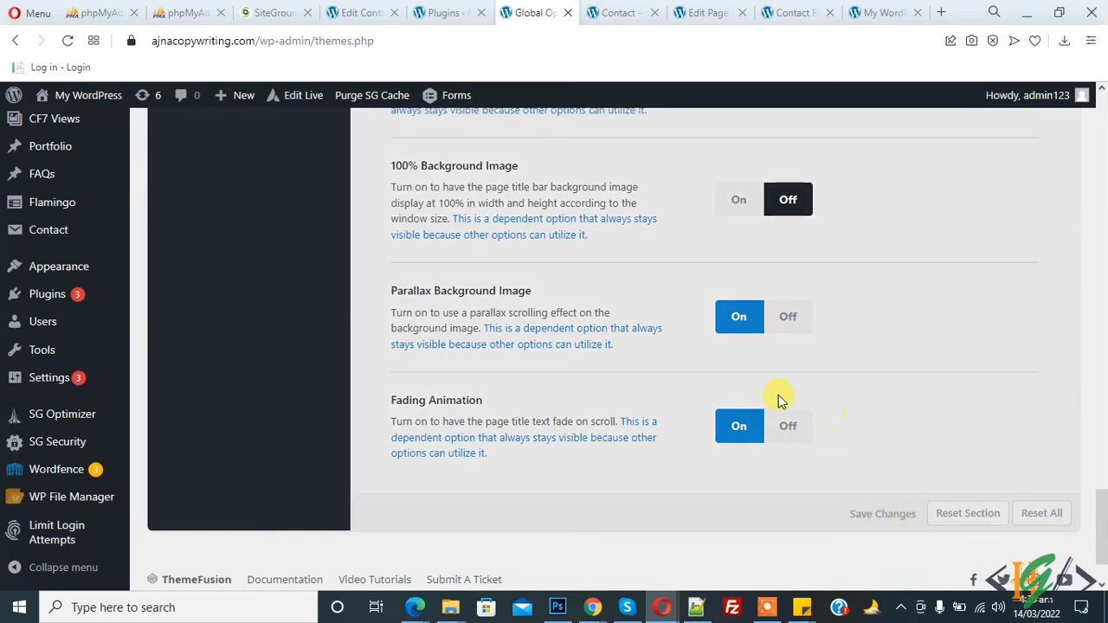
Refresh the Contact page: orange-red title bar, heading left-aligned, breadcrumbs on the right.
click(619, 12)
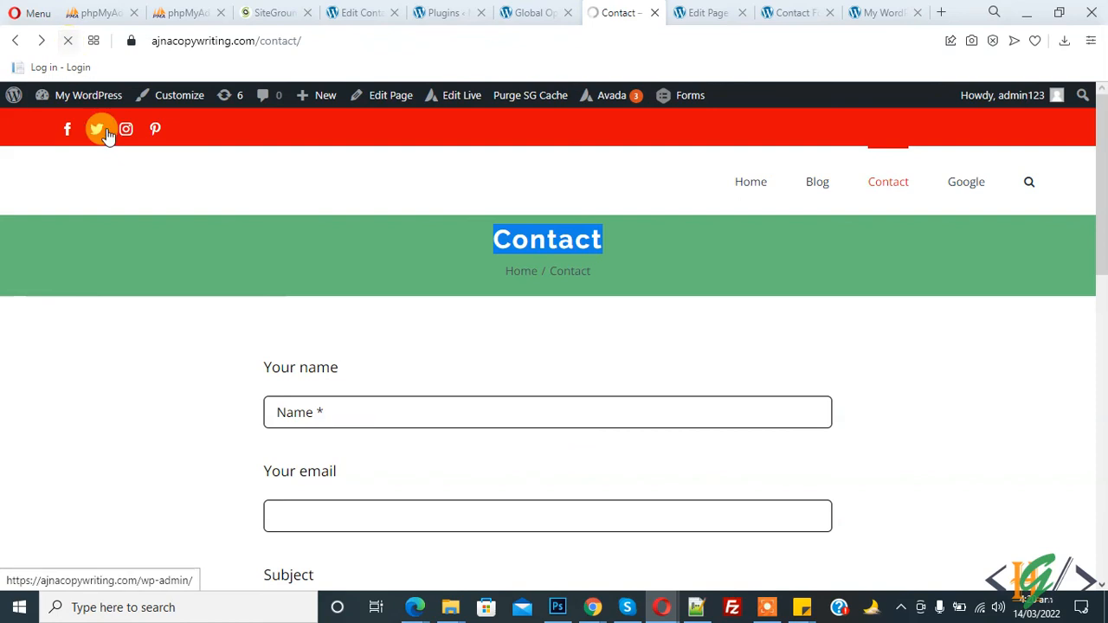
mouse_move(125, 234)
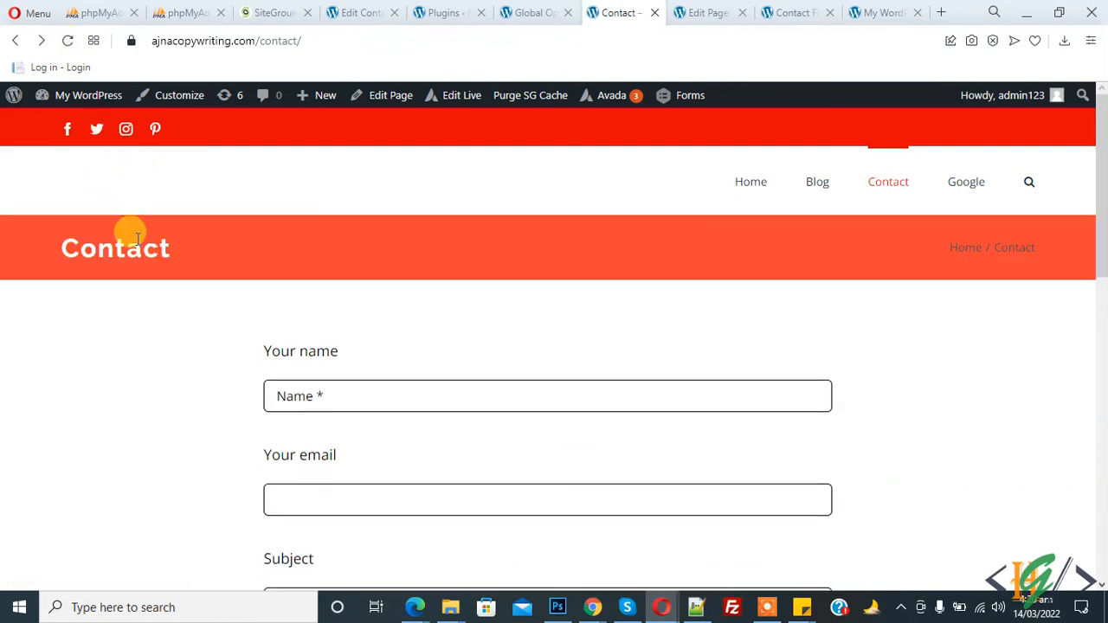
mouse_move(78, 250)
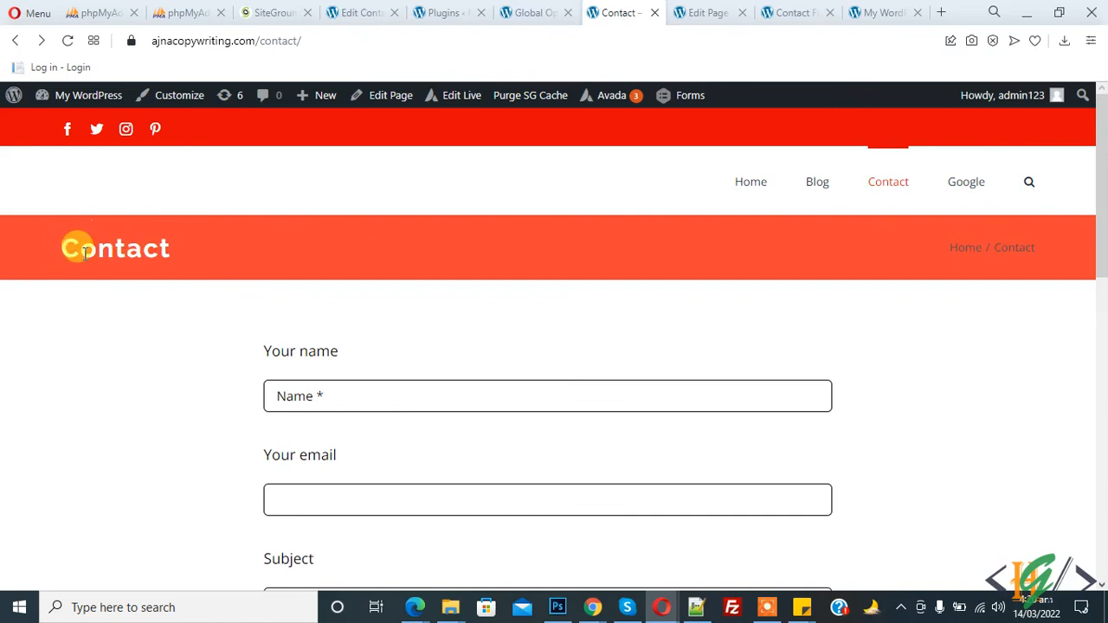
double_click(114, 249)
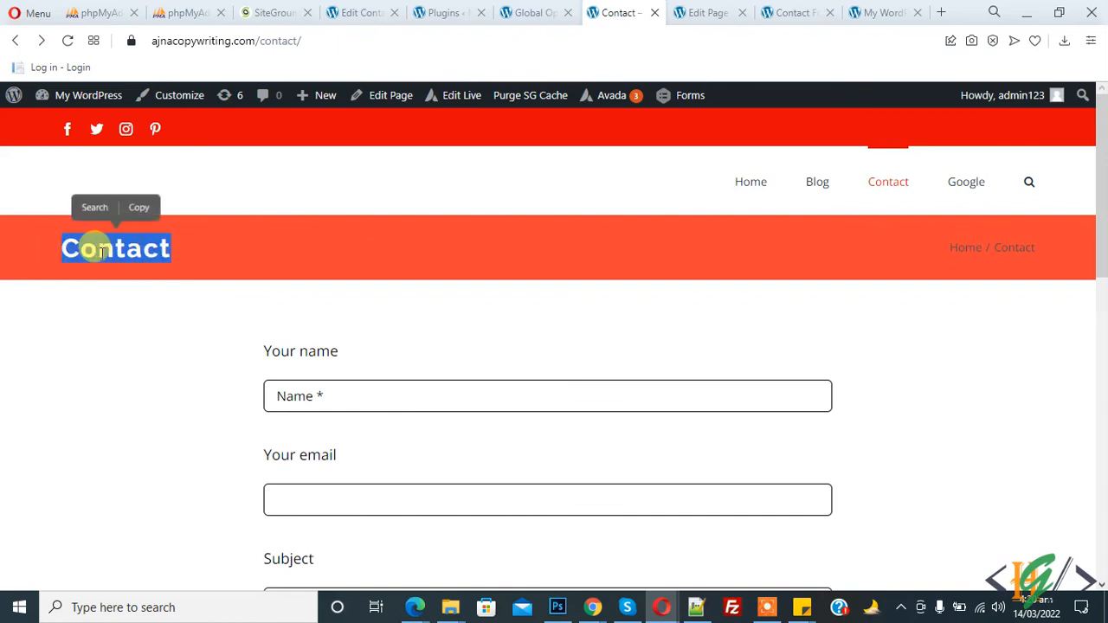
mouse_move(919, 232)
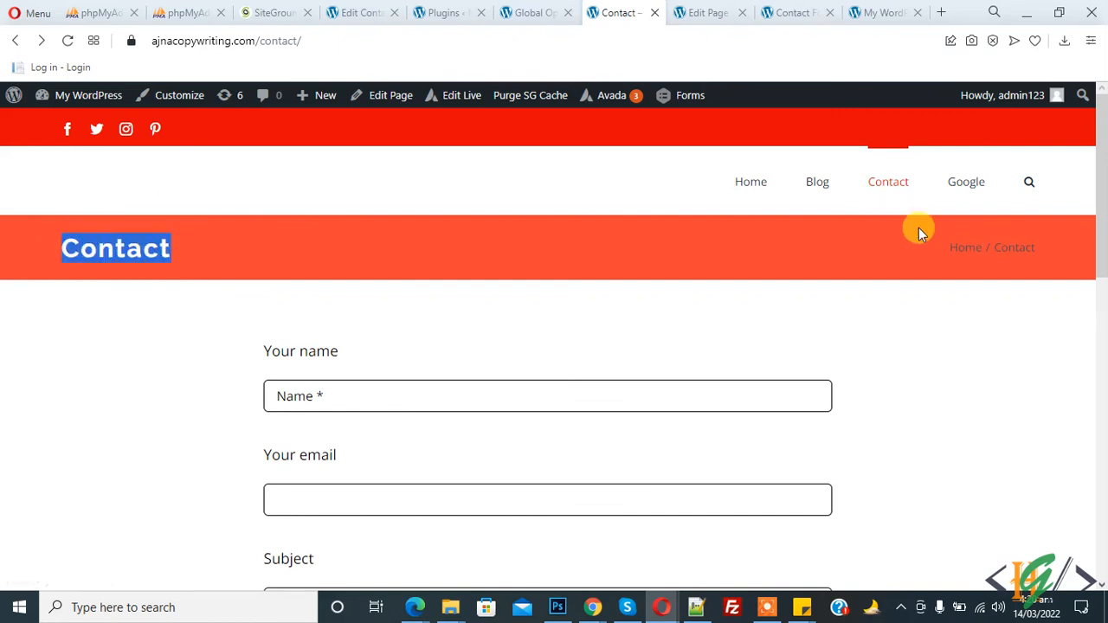
scroll(down, 3)
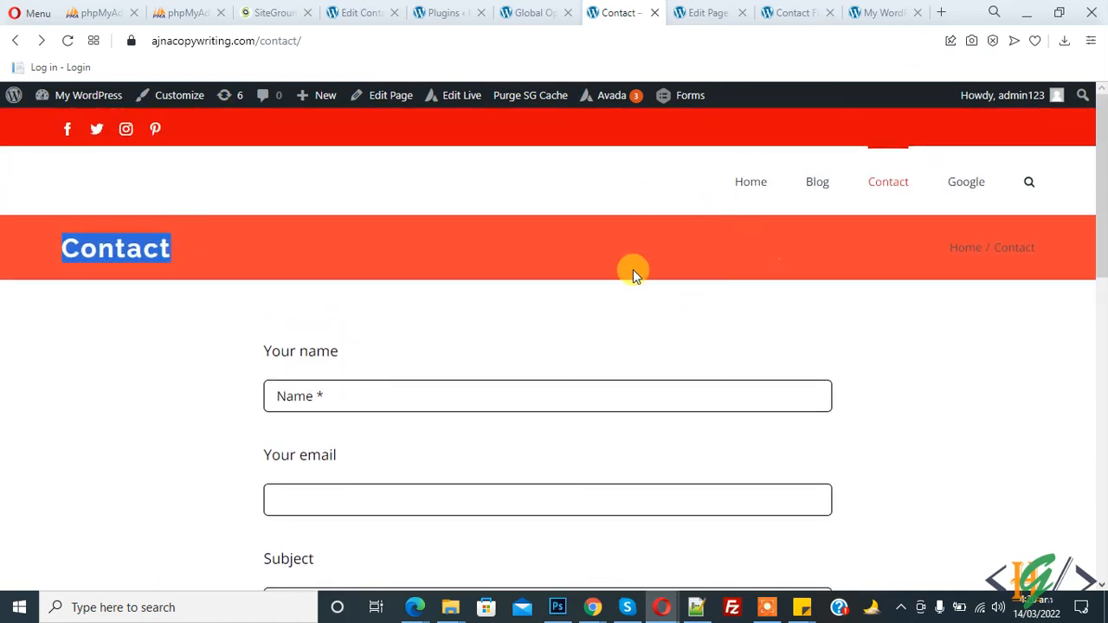
mouse_move(545, 256)
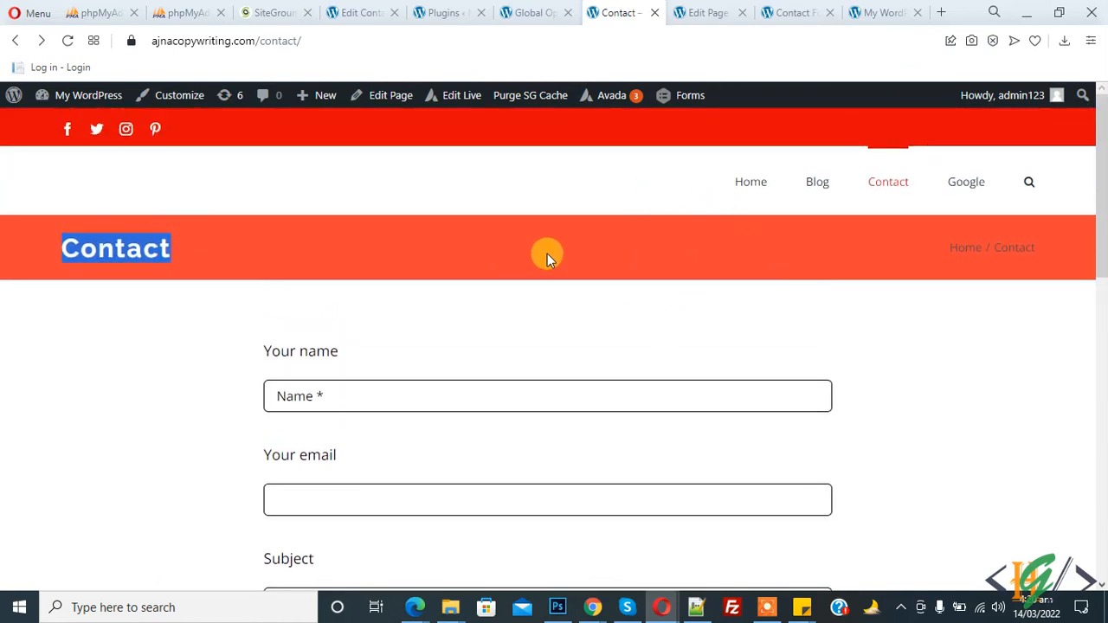
mouse_move(568, 253)
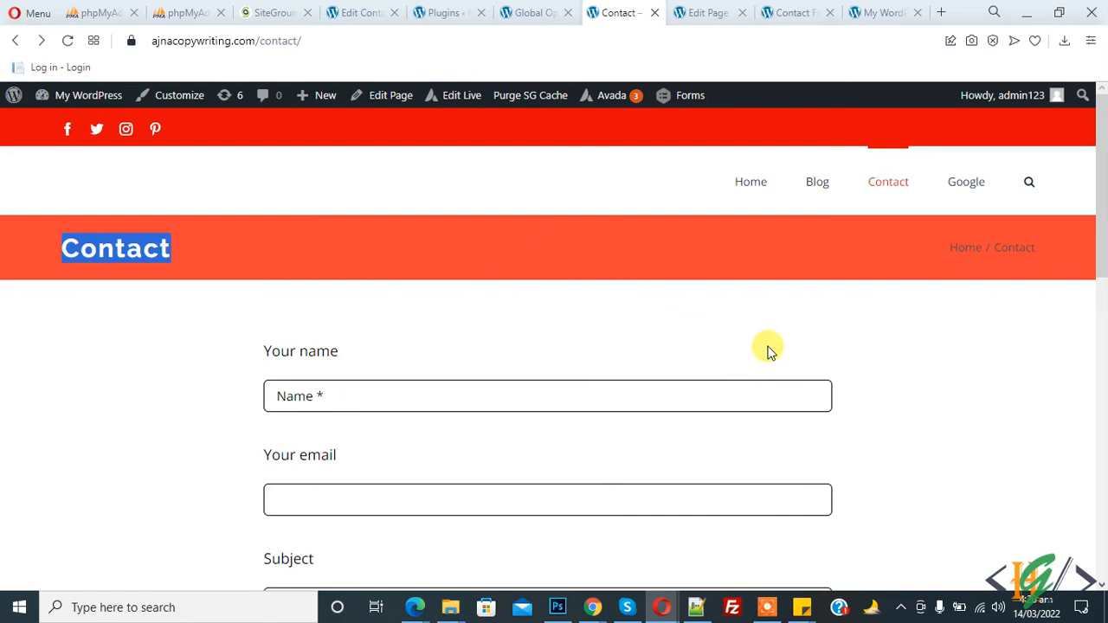
mouse_move(777, 358)
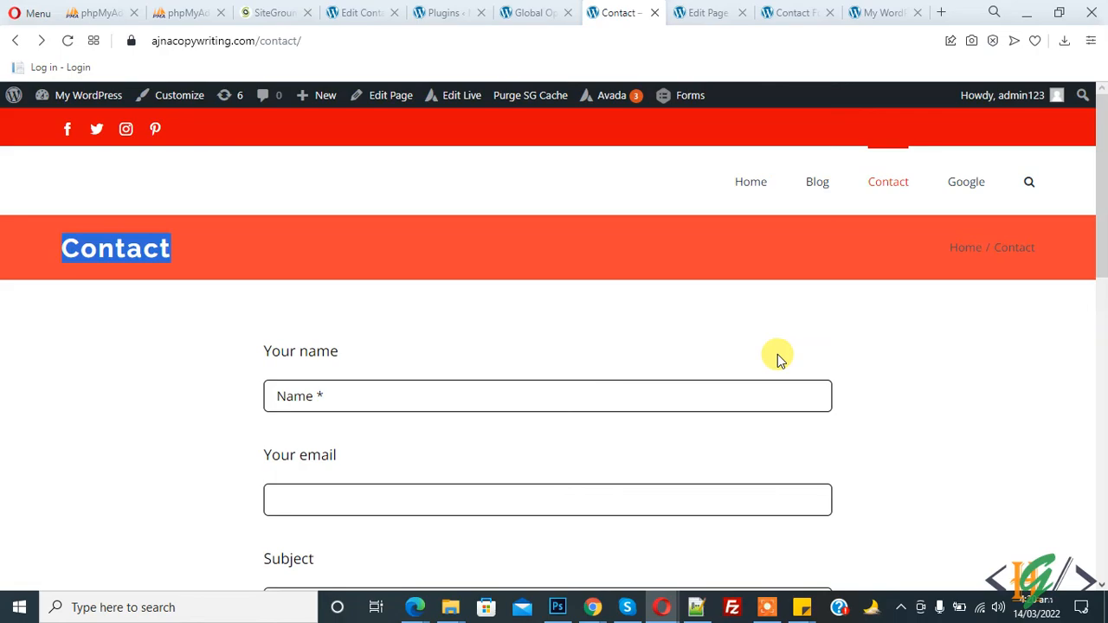